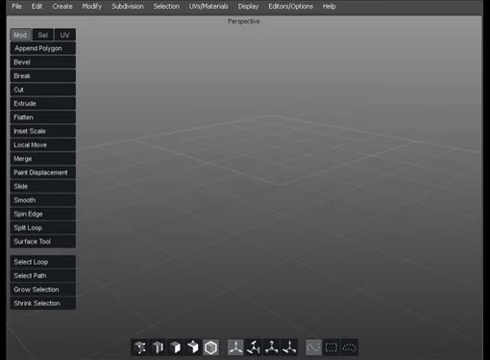
mouse_move(144, 104)
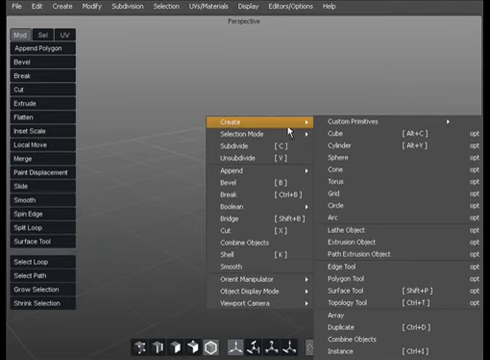
mouse_move(464, 134)
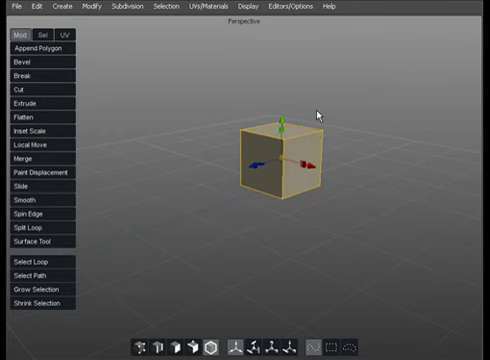
mouse_move(340, 140)
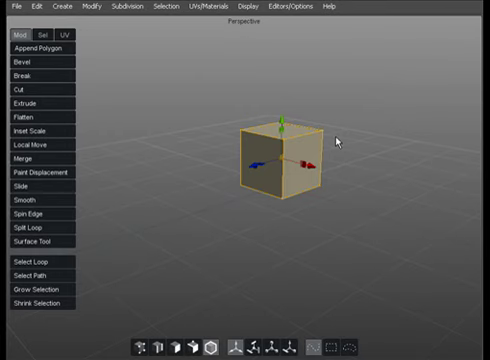
mouse_move(300, 148)
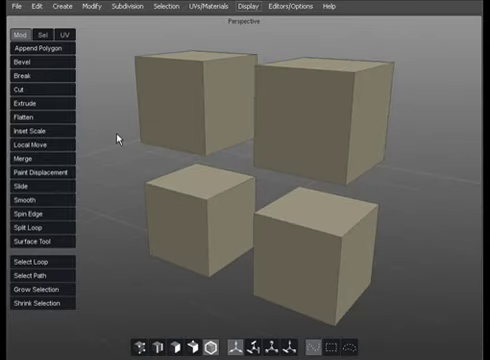
mouse_move(138, 148)
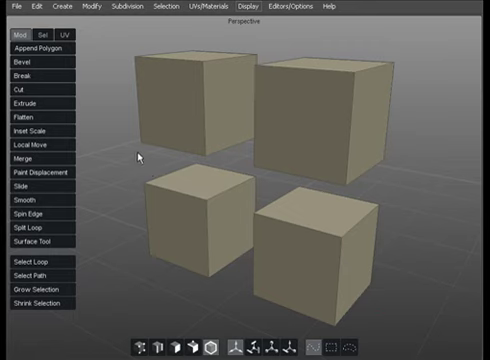
mouse_move(140, 174)
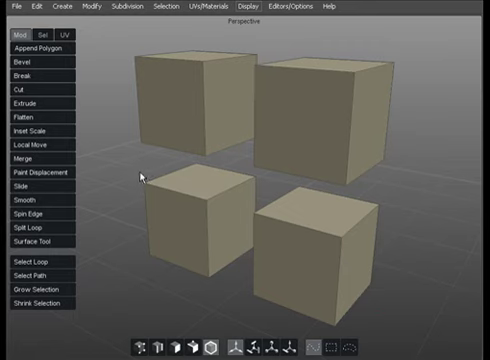
mouse_move(220, 128)
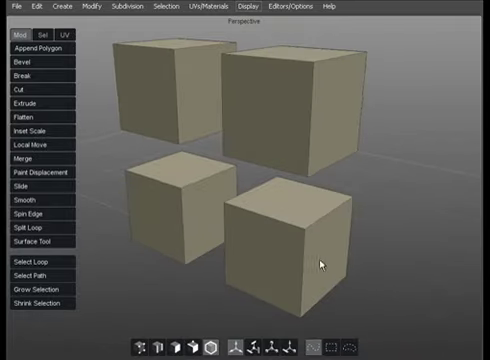
- Orbit the perspective camera so the four cubes are seen head-on
left_click_drag(320, 260, 160, 70)
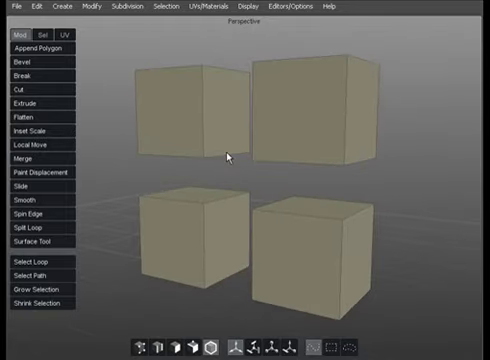
mouse_move(236, 172)
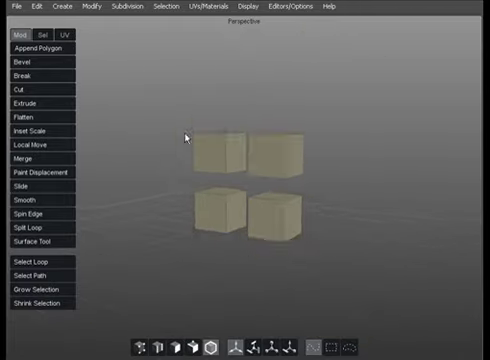
scroll("down", 3)
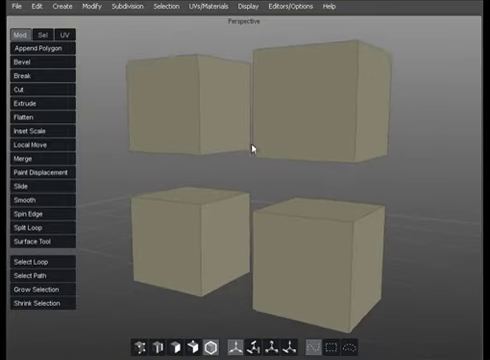
scroll("down", 3)
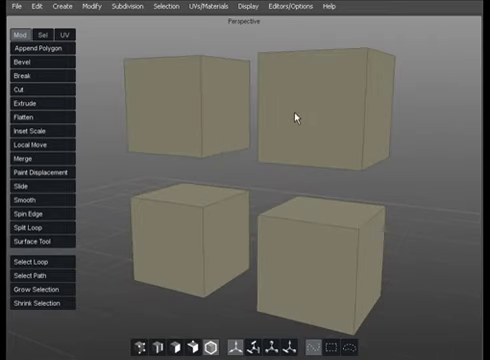
mouse_move(252, 136)
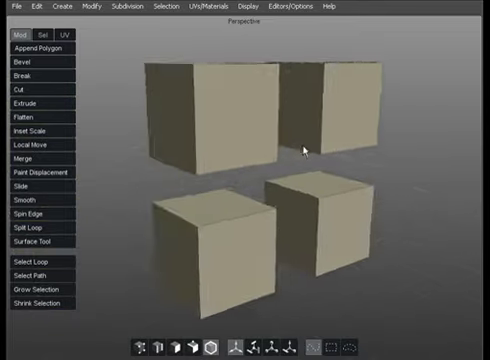
- Orbit the perspective camera to view the four cubes from an angle
left_click_drag(300, 150, 410, 160)
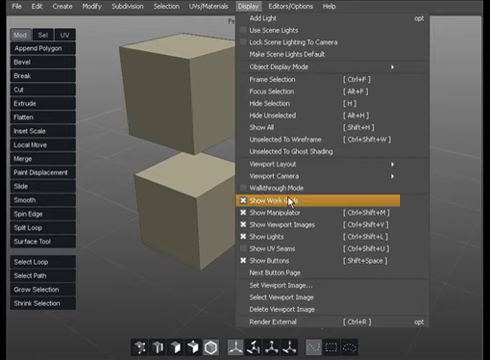
mouse_move(290, 188)
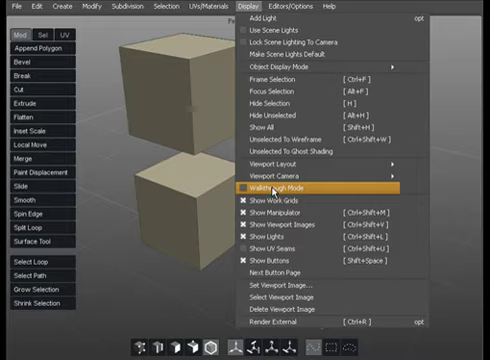
- Browse the Display menu's Viewport Layout options before starting an empty scene
left_click(288, 188)
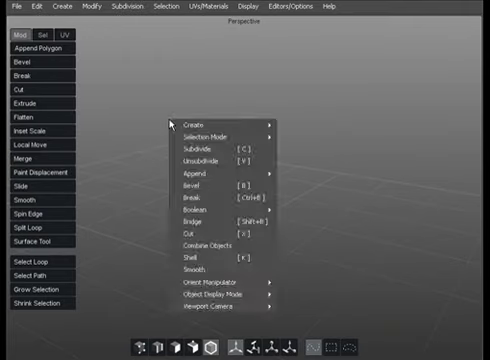
left_click(170, 124)
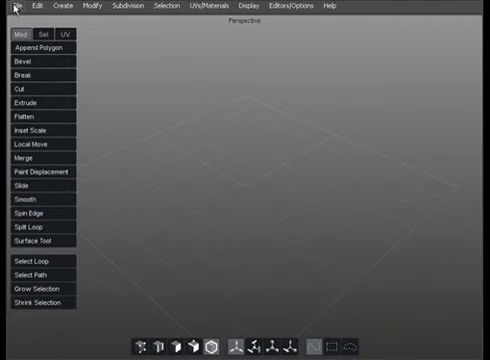
left_click(10, 6)
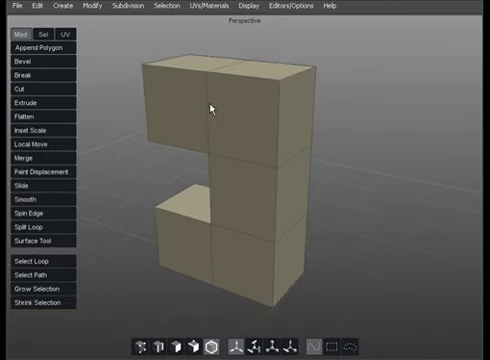
mouse_move(196, 120)
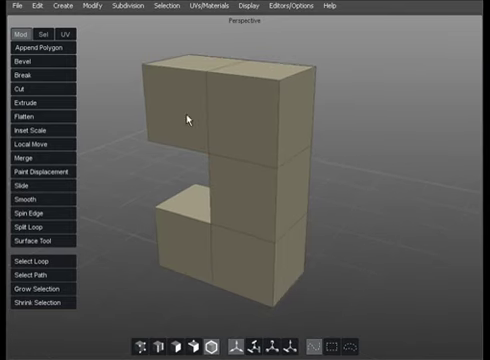
mouse_move(92, 88)
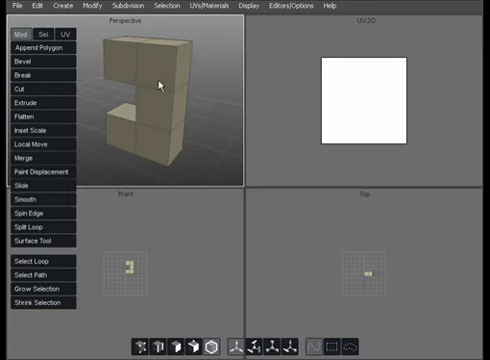
mouse_move(142, 112)
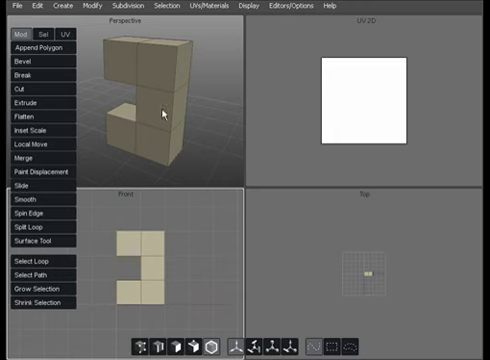
mouse_move(318, 252)
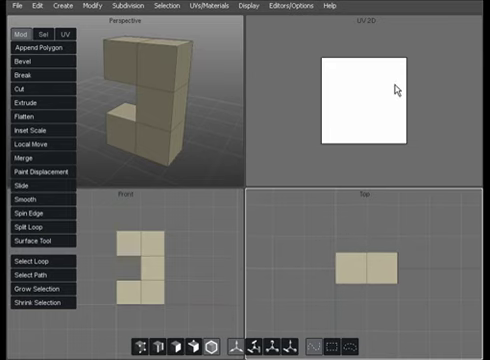
mouse_move(252, 110)
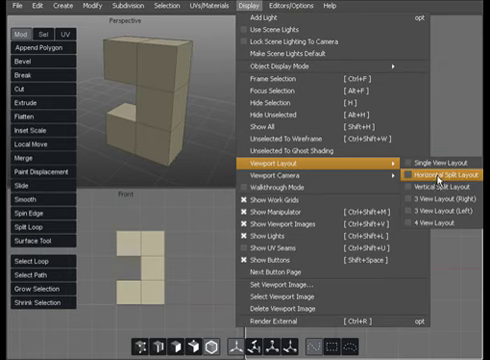
mouse_move(432, 186)
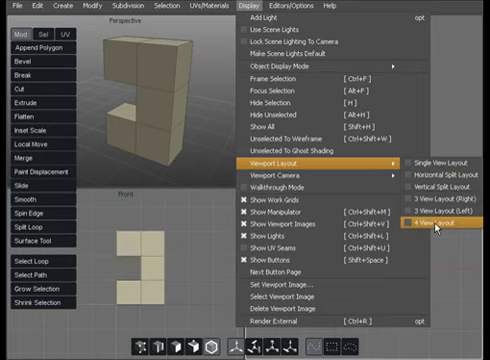
mouse_move(440, 184)
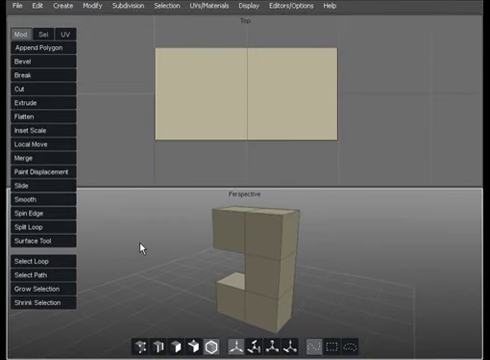
mouse_move(278, 236)
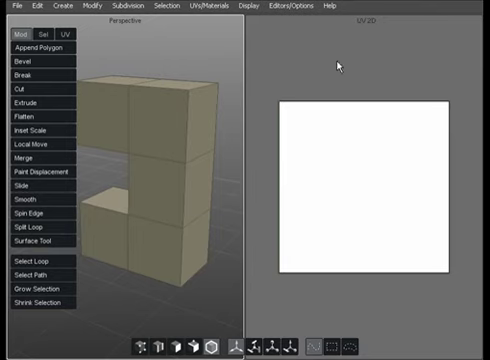
mouse_move(344, 84)
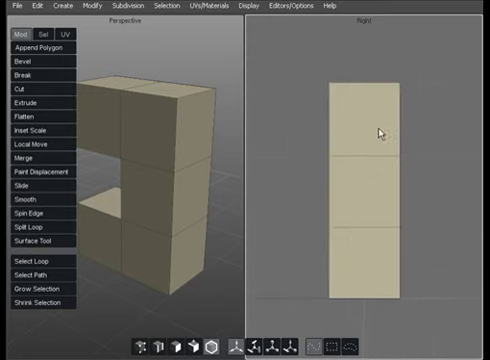
mouse_move(336, 118)
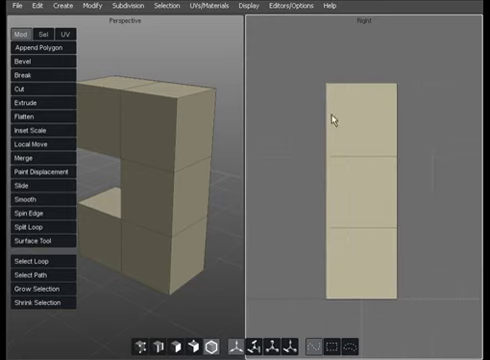
mouse_move(364, 88)
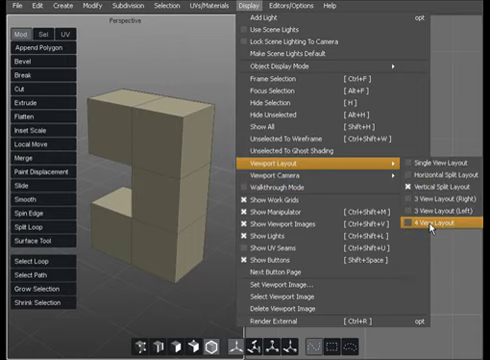
mouse_move(448, 200)
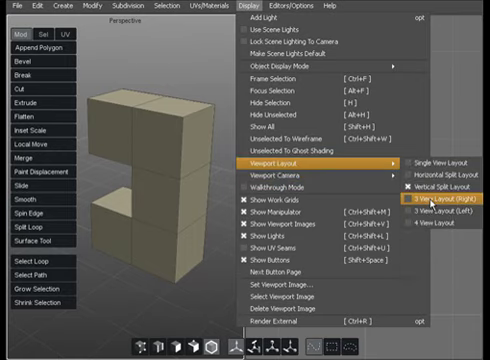
- Choose 3 View Layout (Right): a large perspective view beside two stacked views
left_click(440, 206)
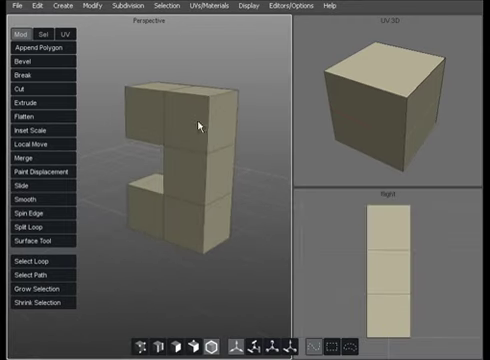
mouse_move(168, 158)
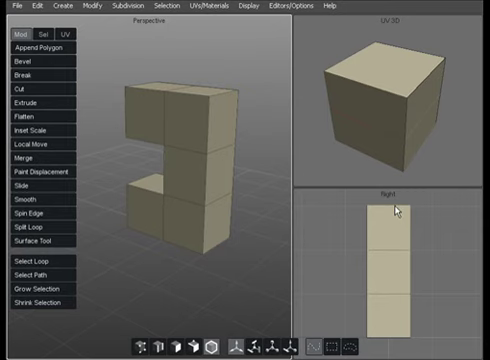
mouse_move(388, 252)
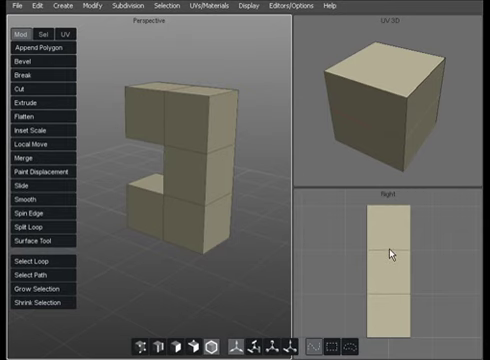